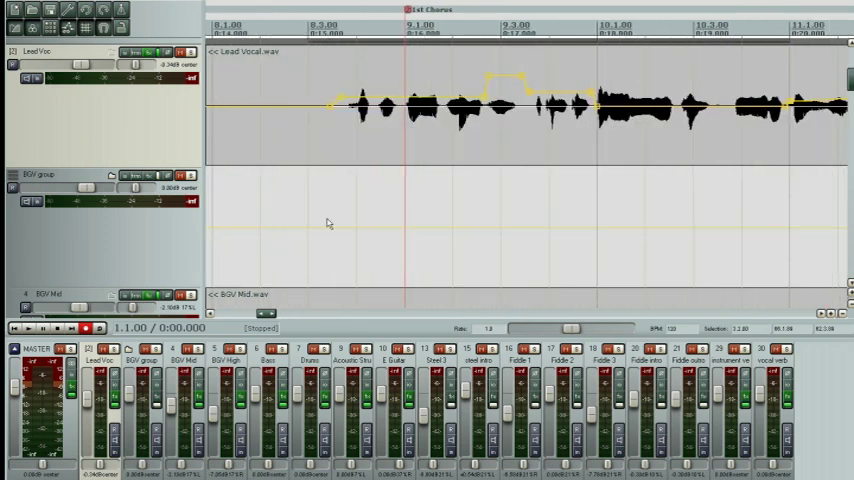
mouse_move(344, 264)
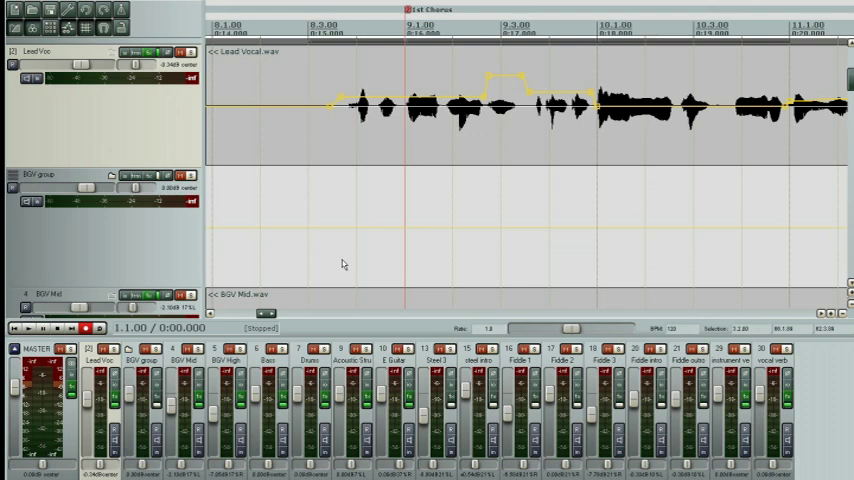
mouse_move(339, 255)
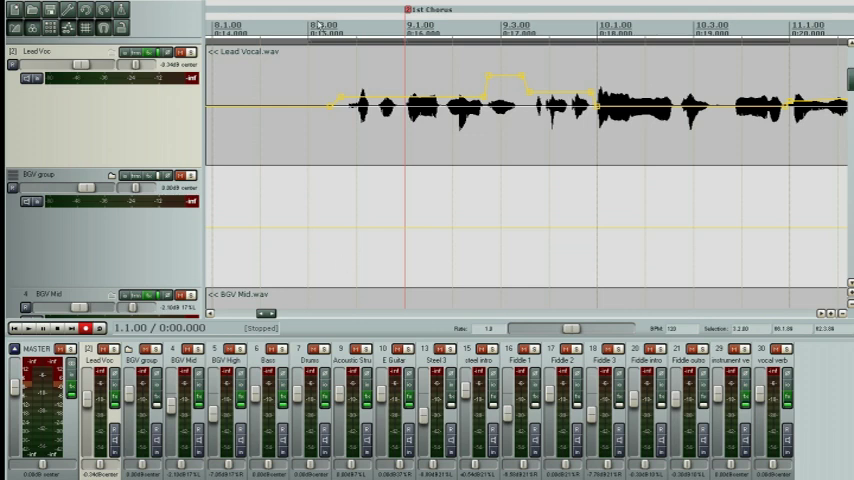
mouse_move(337, 216)
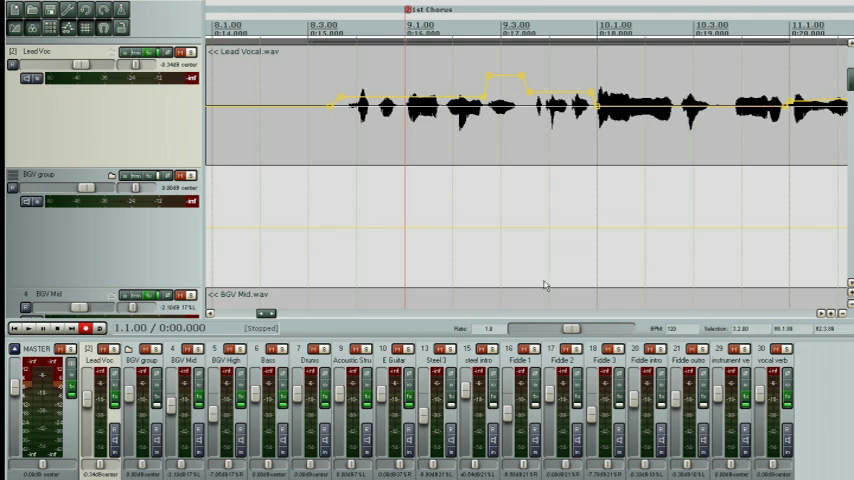
mouse_move(448, 208)
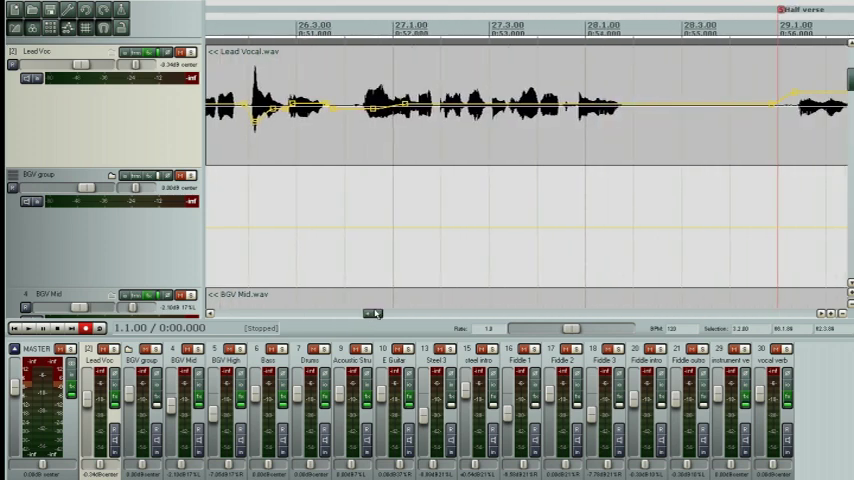
Step: Scroll the arrange view right past the Half verse to the 2nd Chorus, bars 33-40
drag(375, 313, 368, 313)
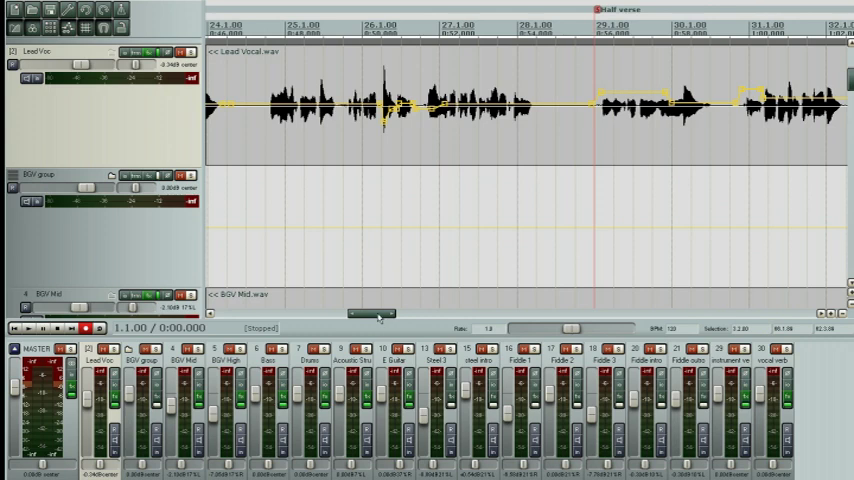
scroll(right, 3)
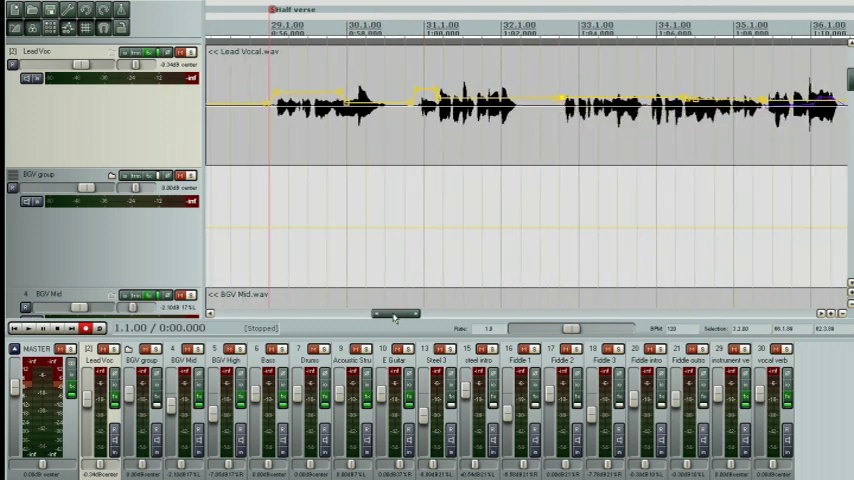
scroll(right, 3)
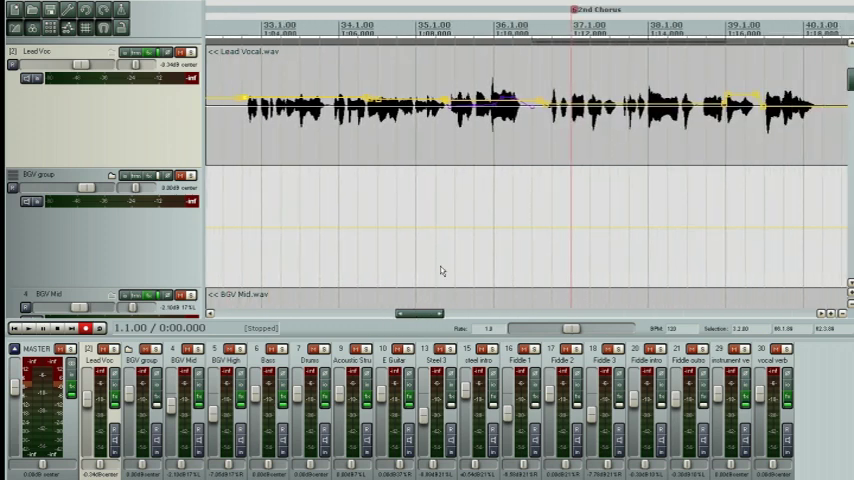
mouse_move(473, 130)
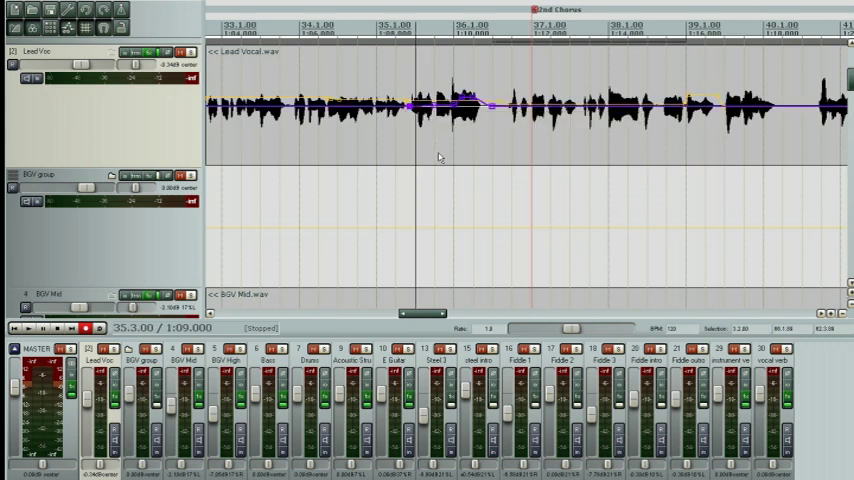
mouse_move(437, 113)
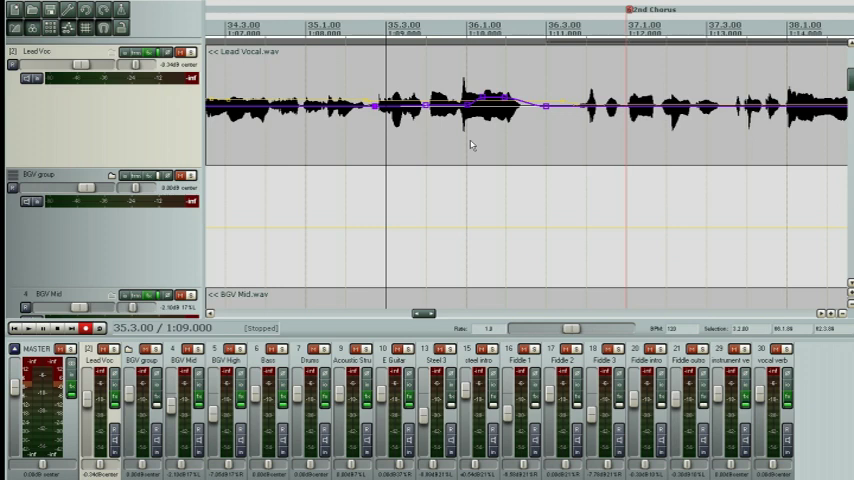
mouse_move(460, 145)
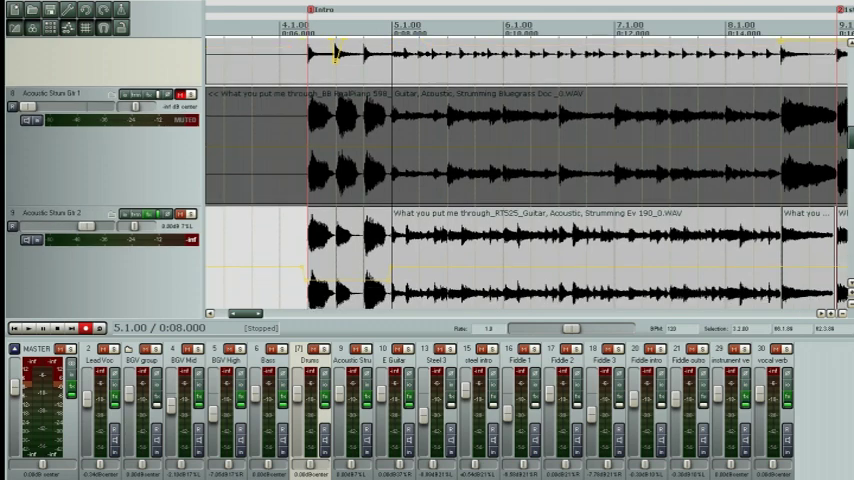
Step: Scroll down the arrange view toward the Acoustic Strum Gtr 1 and 2 tracks
scroll(down, 3)
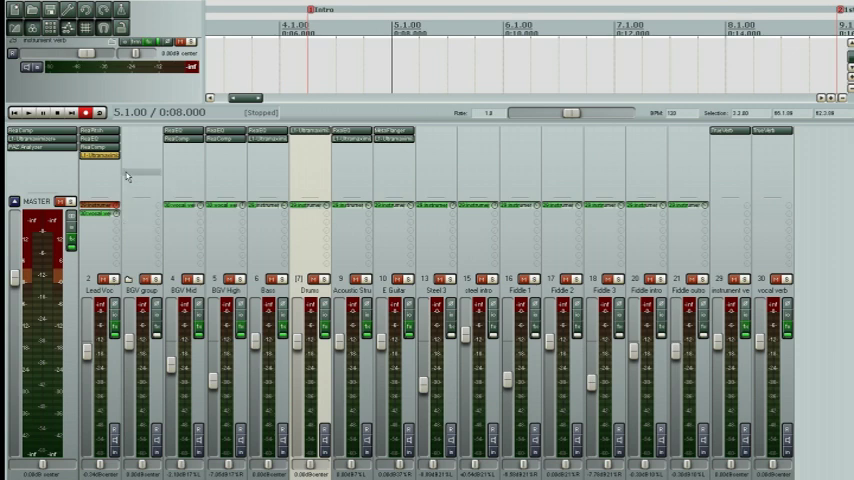
mouse_move(129, 175)
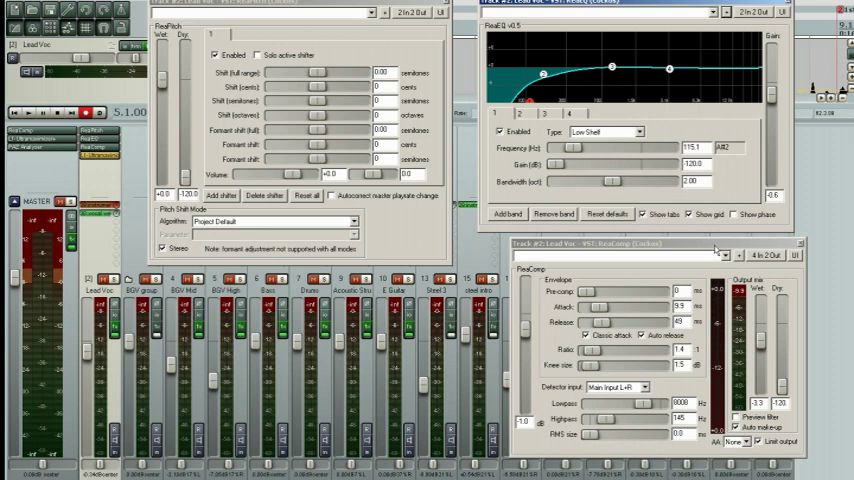
mouse_move(727, 322)
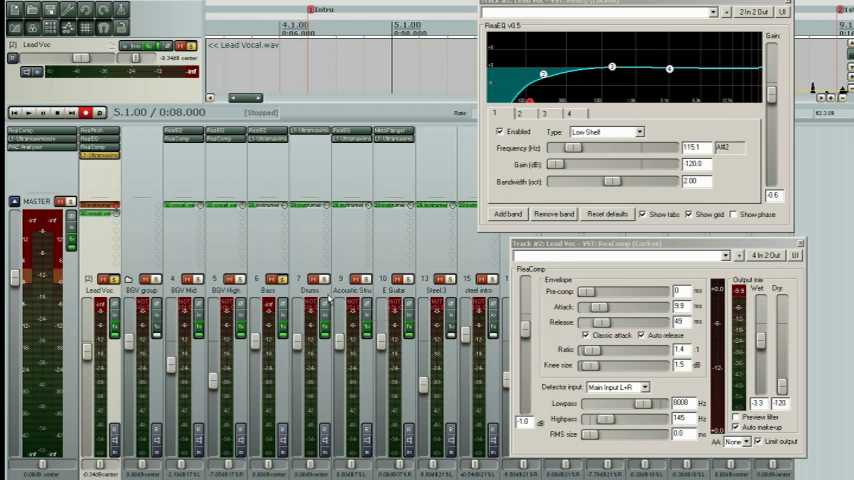
mouse_move(325, 298)
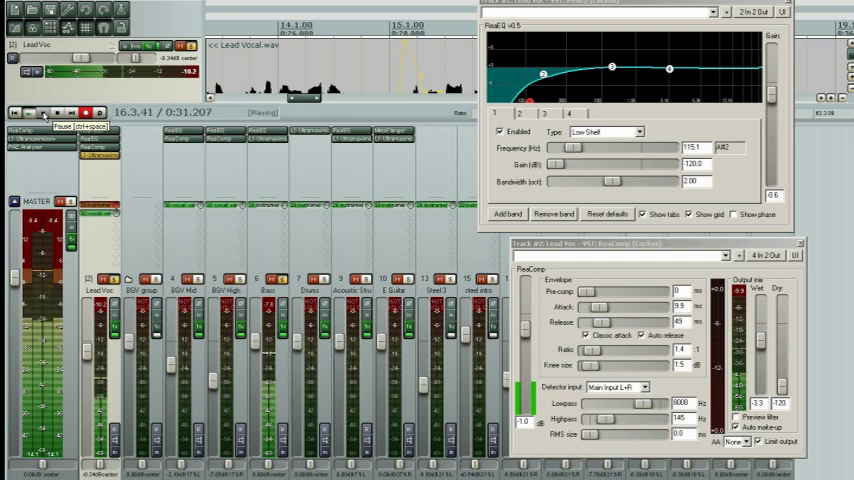
Step: Stop song playback at bar 17
click(44, 112)
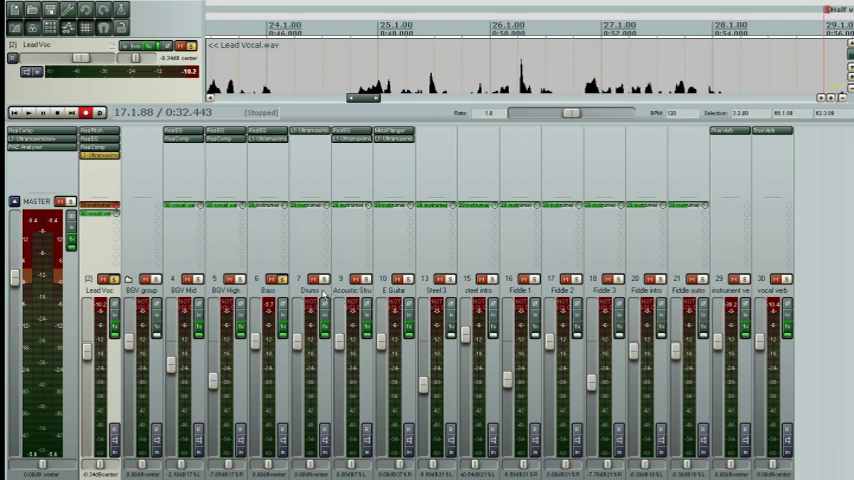
mouse_move(320, 290)
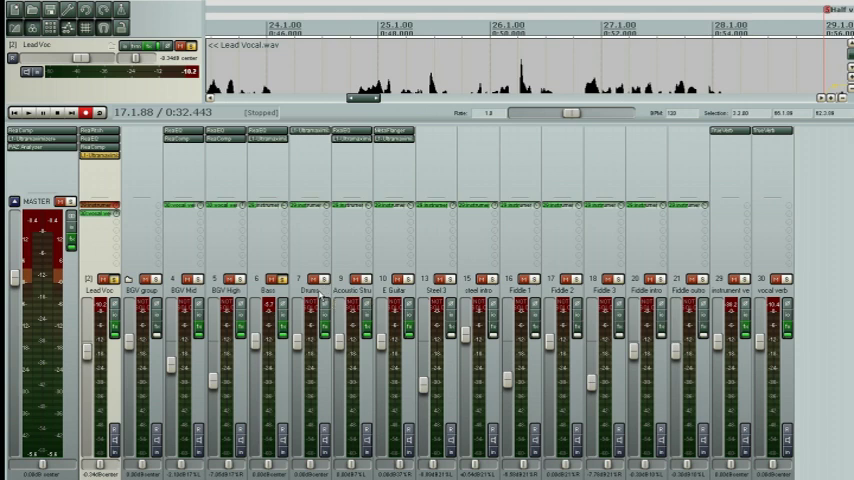
mouse_move(320, 300)
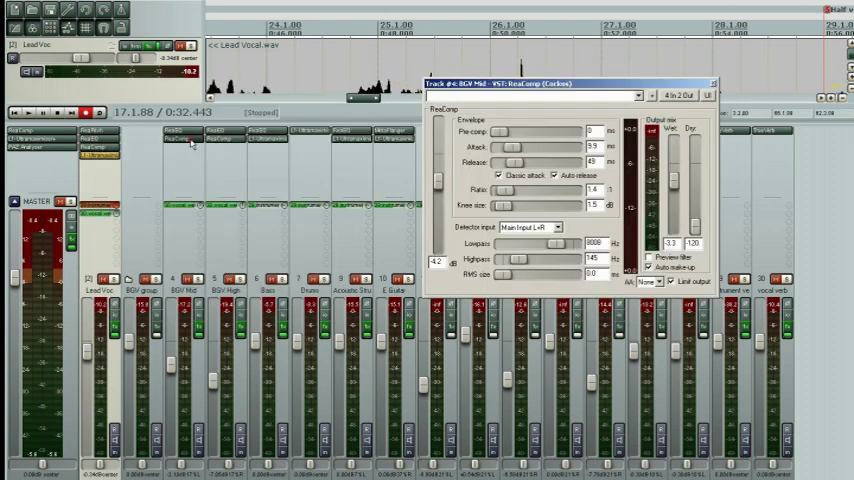
Step: Open the ReaComp window from BGV Mid's FX list
click(712, 82)
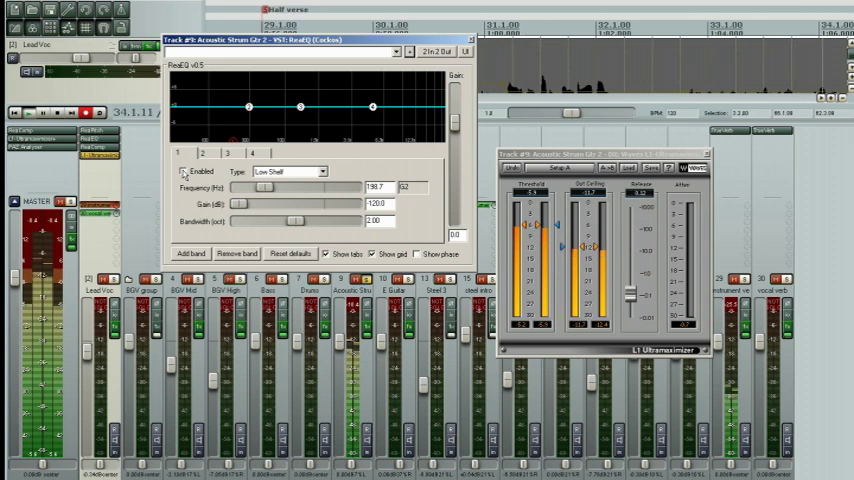
Step: Tick Enabled on band 1 to activate the 199 Hz low-shelf cut
click(184, 171)
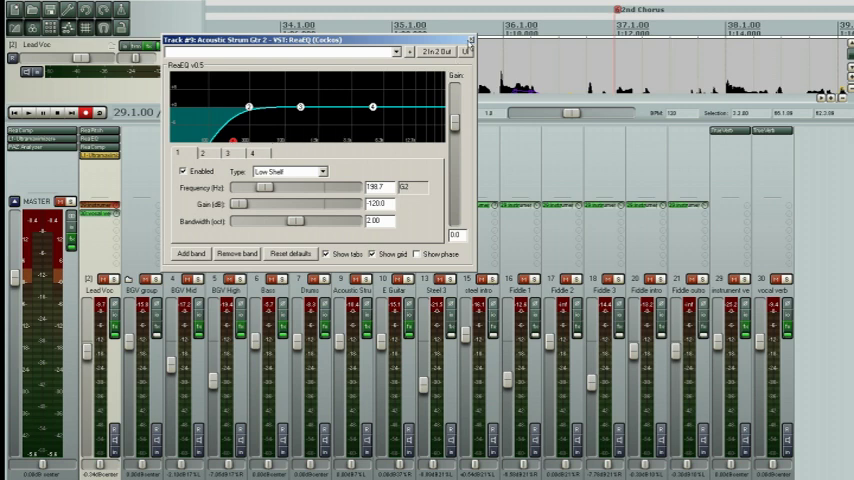
Step: Close the Acoustic Strum Gtr 2 ReaEQ window
click(466, 40)
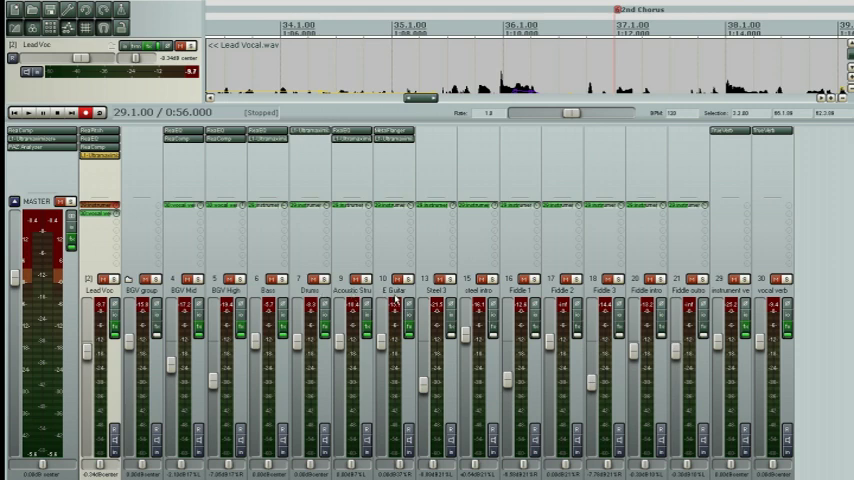
mouse_move(398, 300)
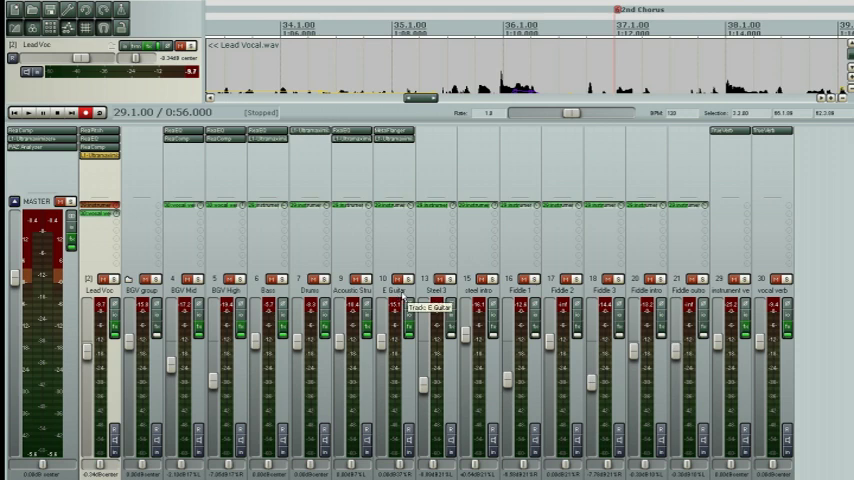
mouse_move(662, 458)
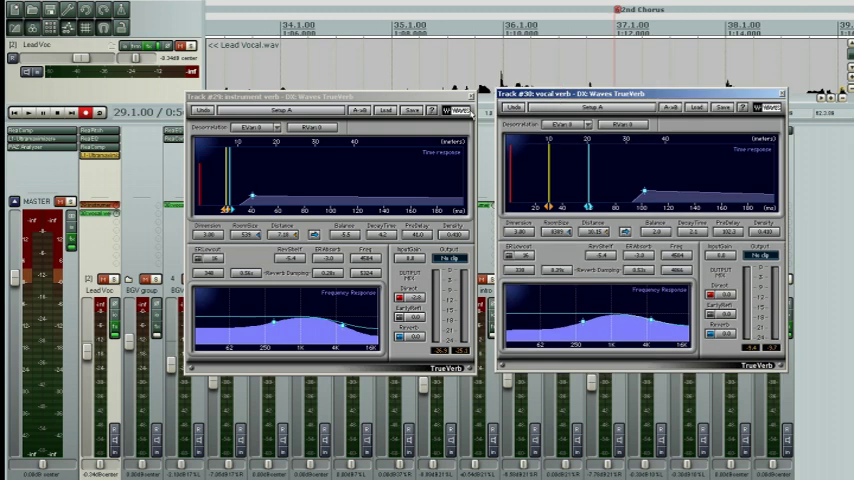
mouse_move(246, 30)
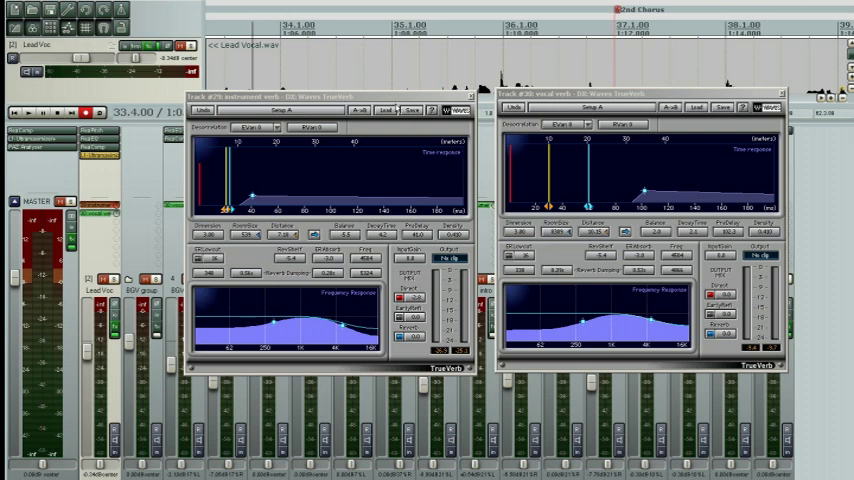
mouse_move(396, 108)
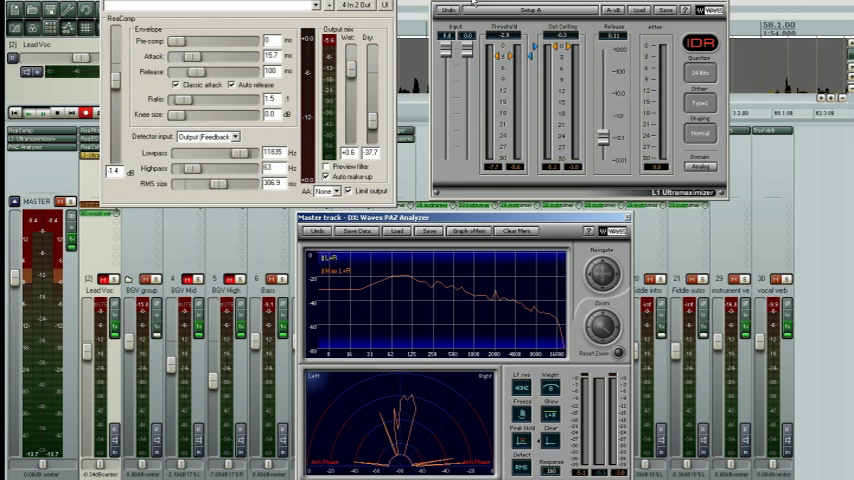
mouse_move(446, 219)
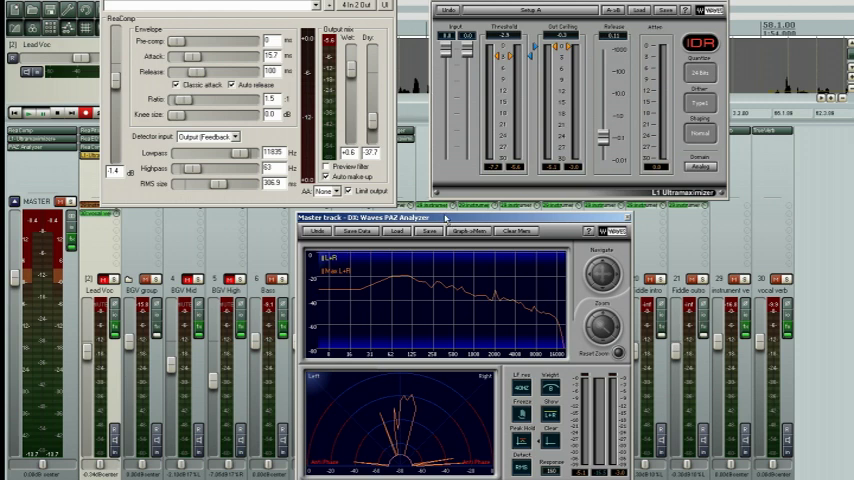
mouse_move(446, 222)
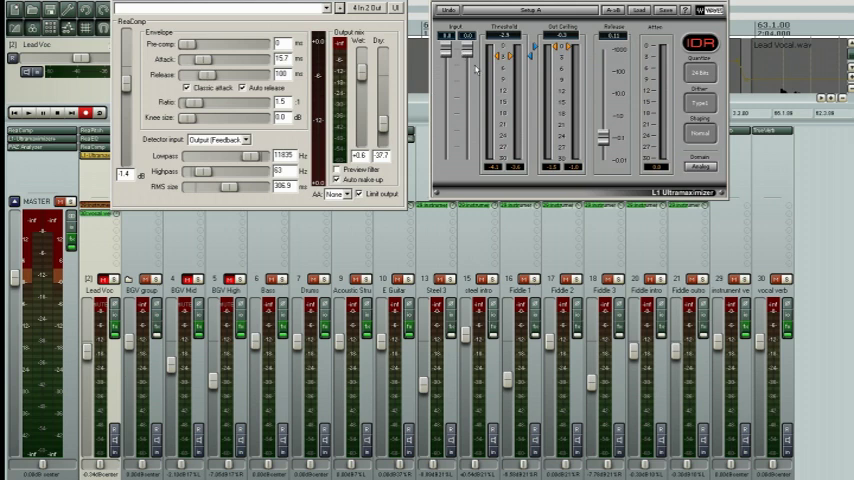
mouse_move(477, 68)
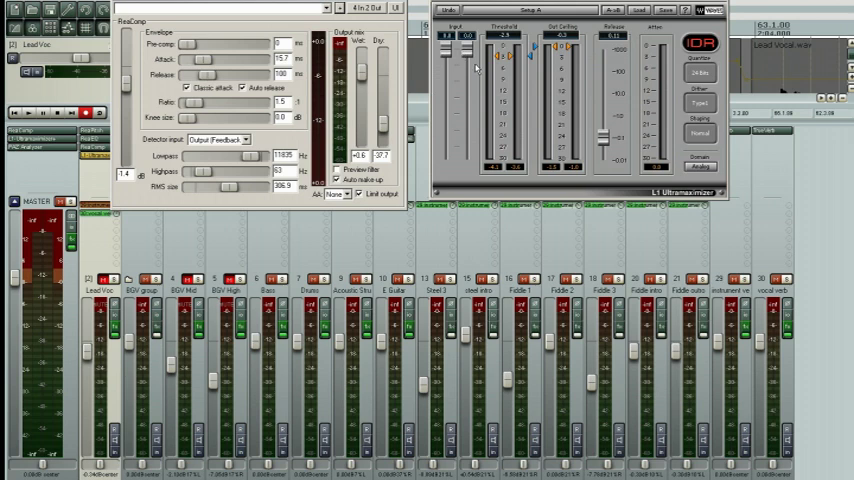
mouse_move(481, 91)
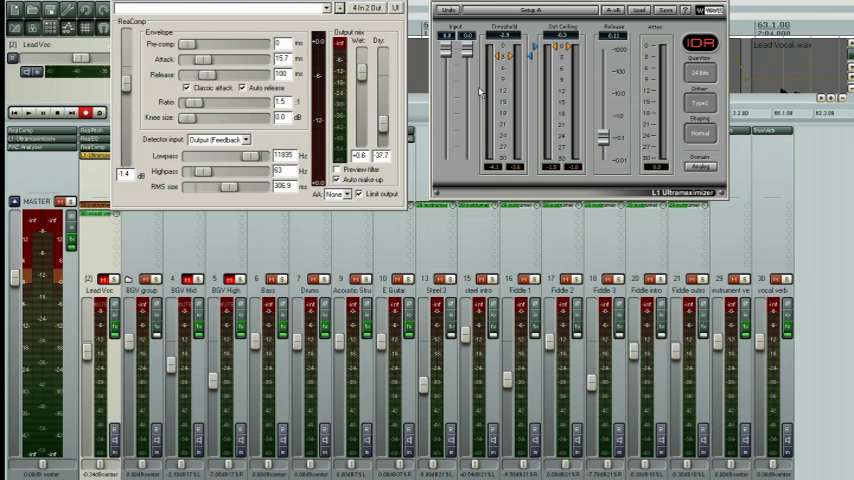
mouse_move(477, 91)
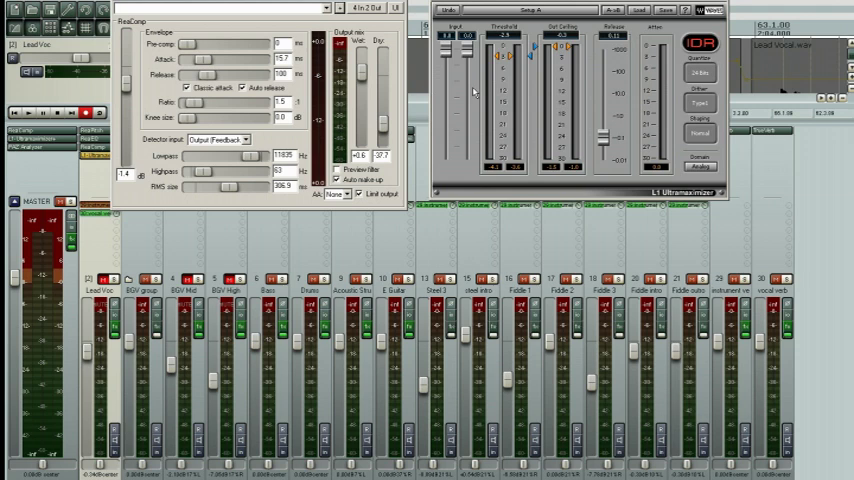
mouse_move(474, 92)
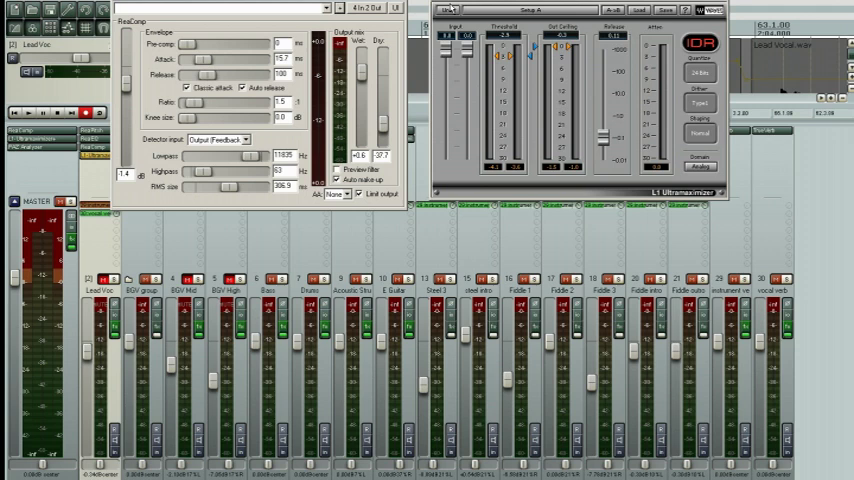
mouse_move(451, 9)
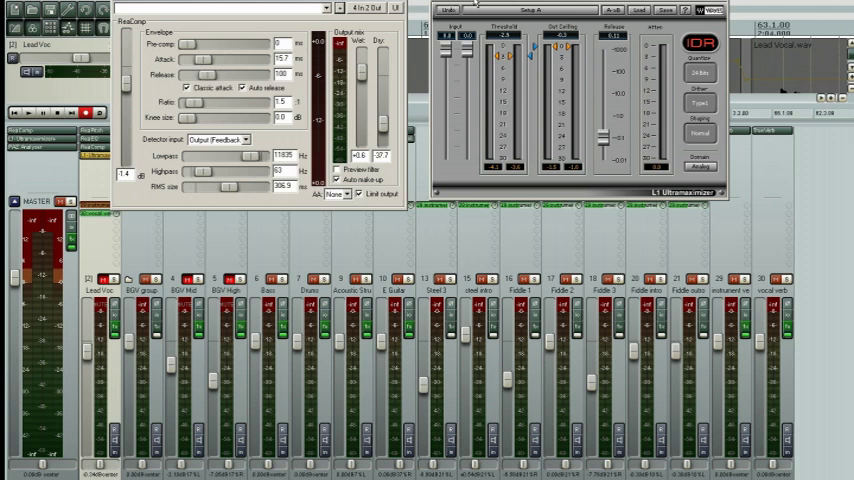